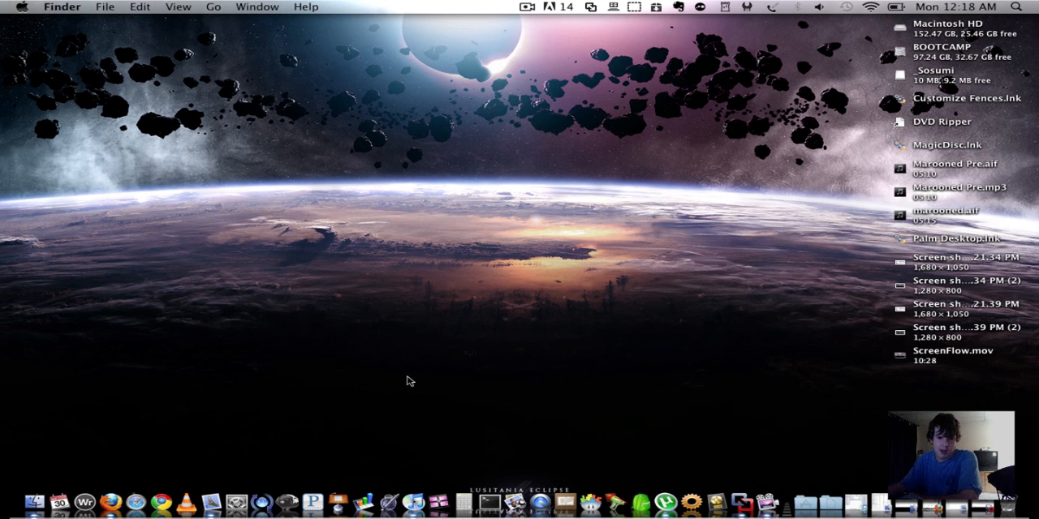
mouse_move(183, 372)
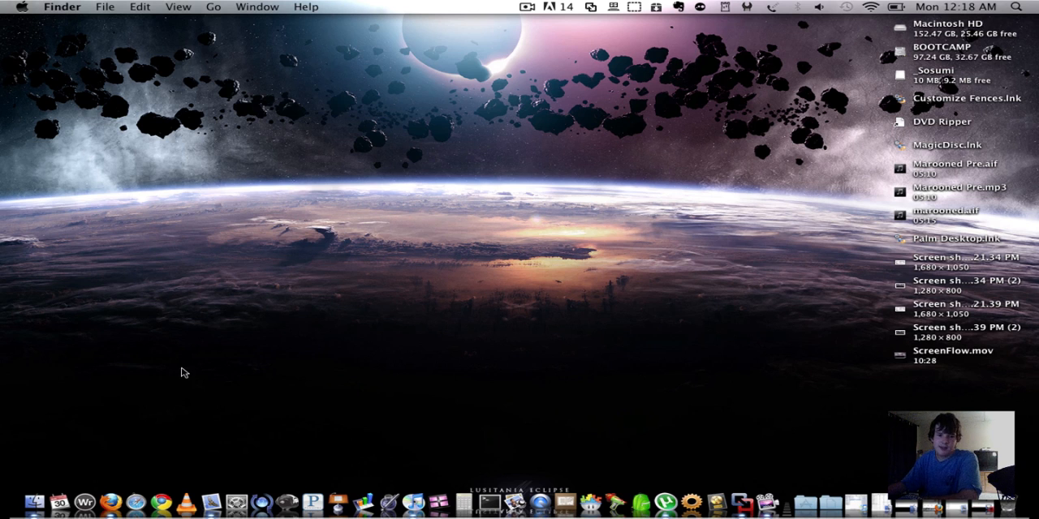
mouse_move(211, 363)
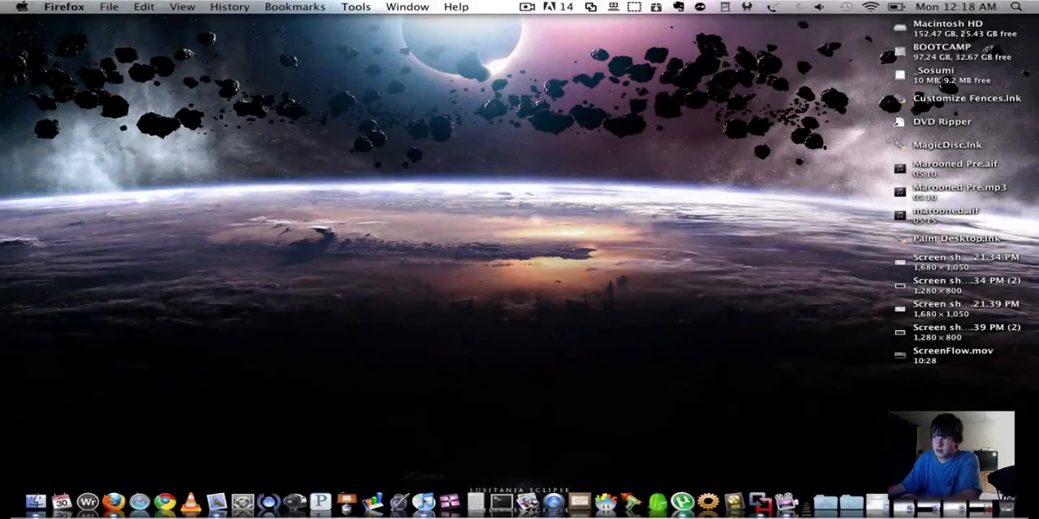
Bring the Firefox window with the paused Steve Lukather track to the front
left_click(118, 500)
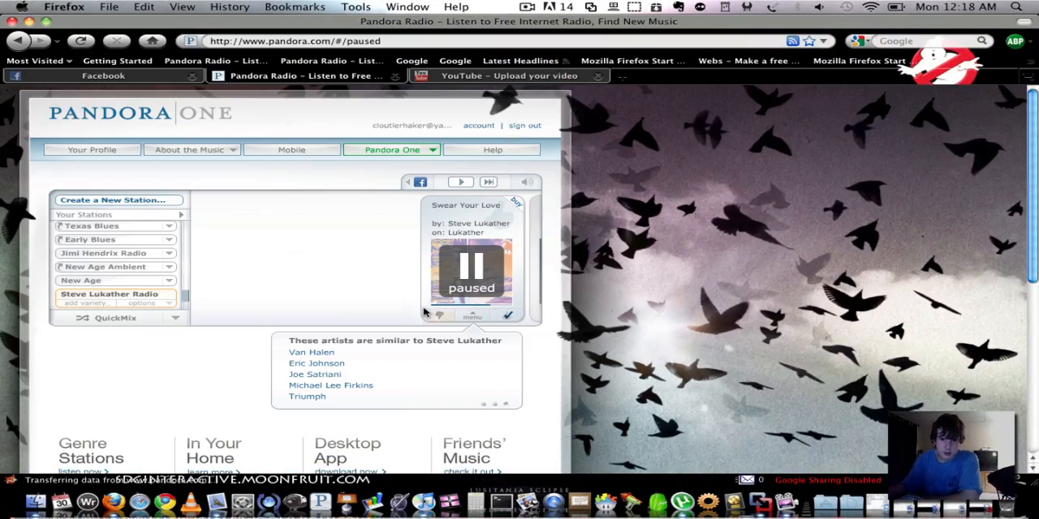
mouse_move(397, 393)
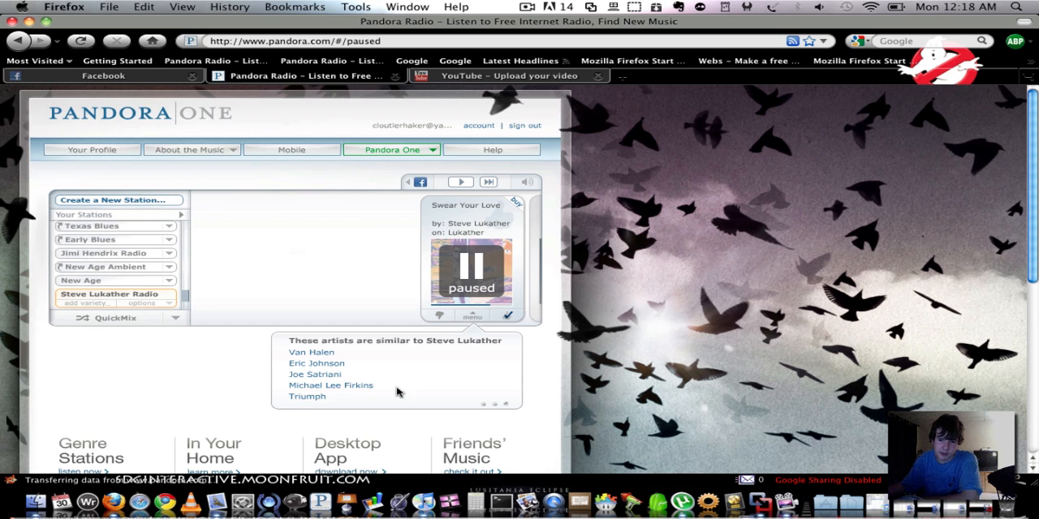
mouse_move(145, 272)
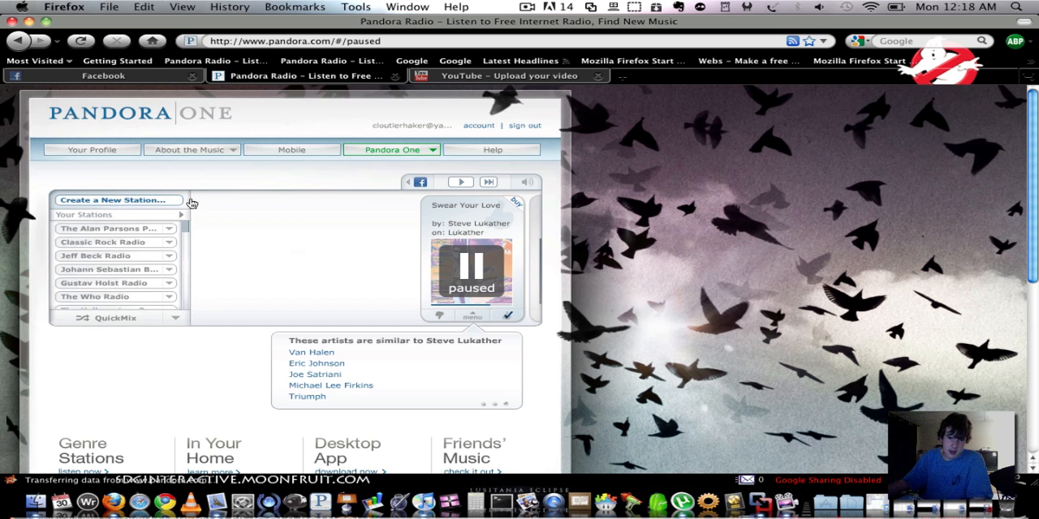
mouse_move(178, 247)
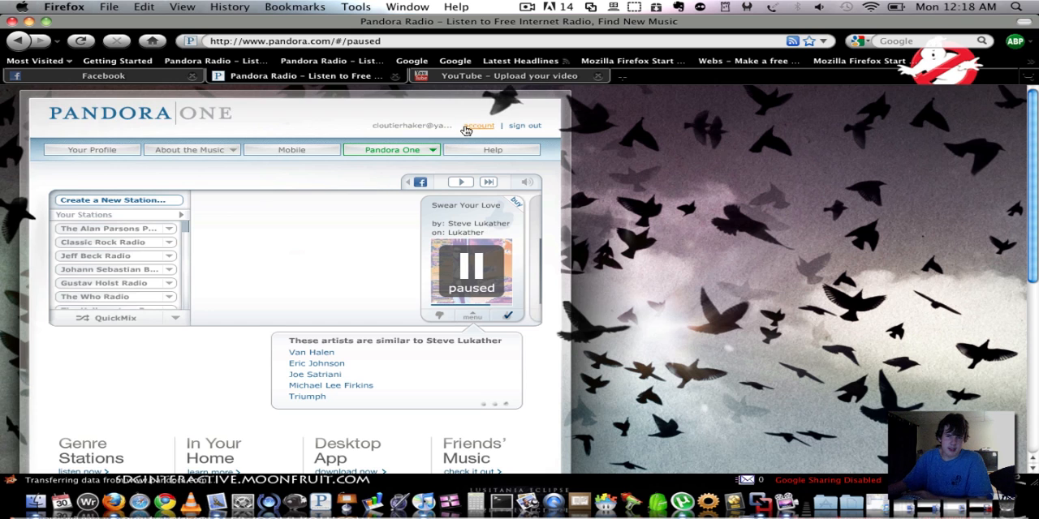
Open the account settings and save them
left_click(479, 125)
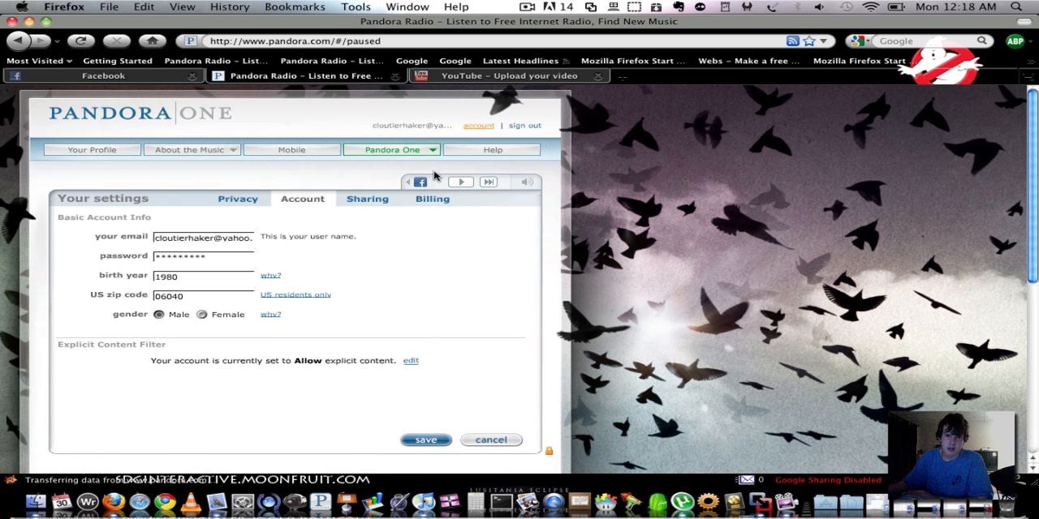
mouse_move(473, 491)
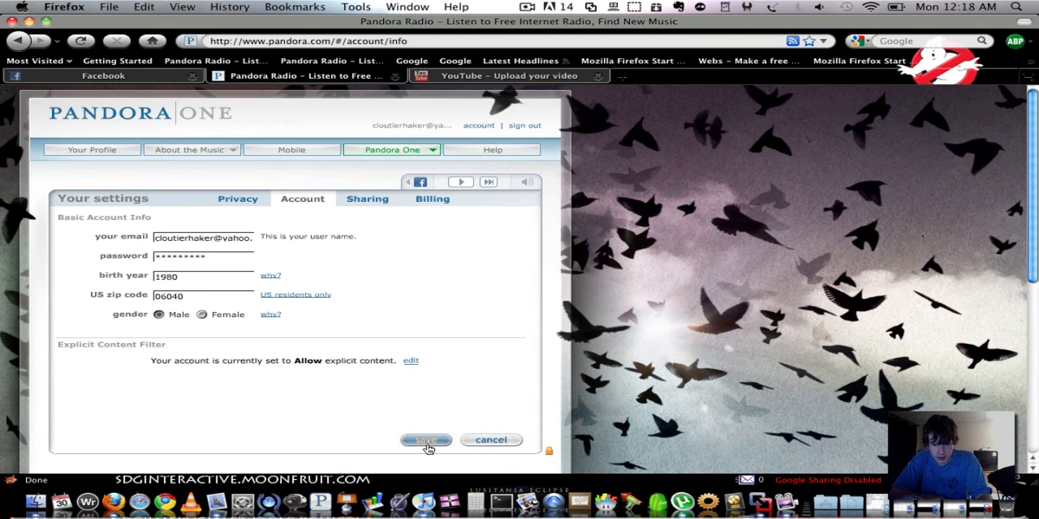
left_click(426, 440)
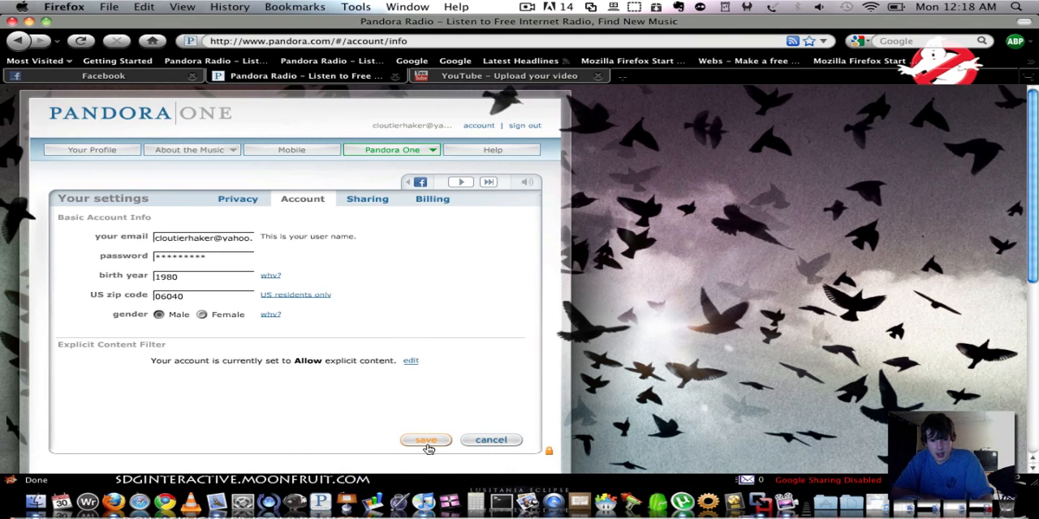
left_click(425, 440)
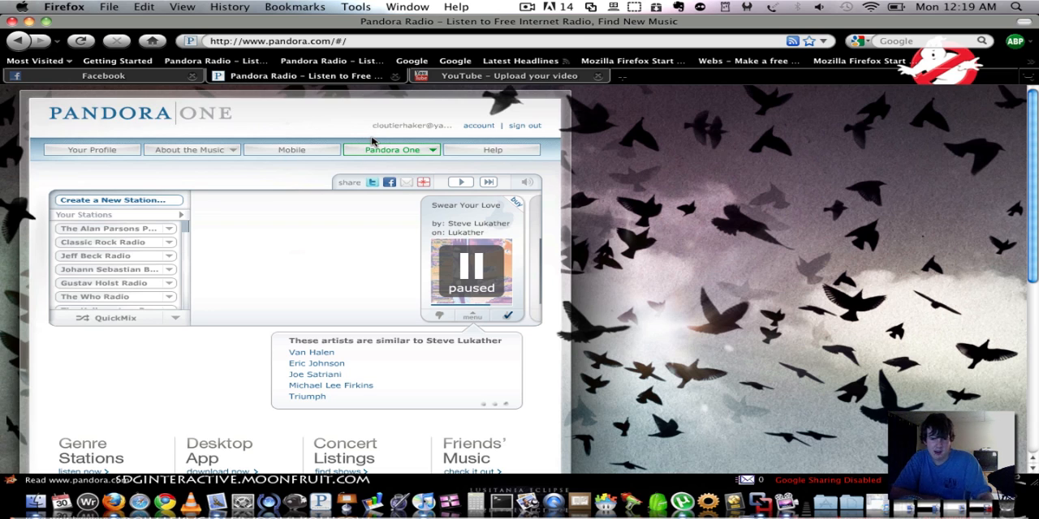
left_click(390, 149)
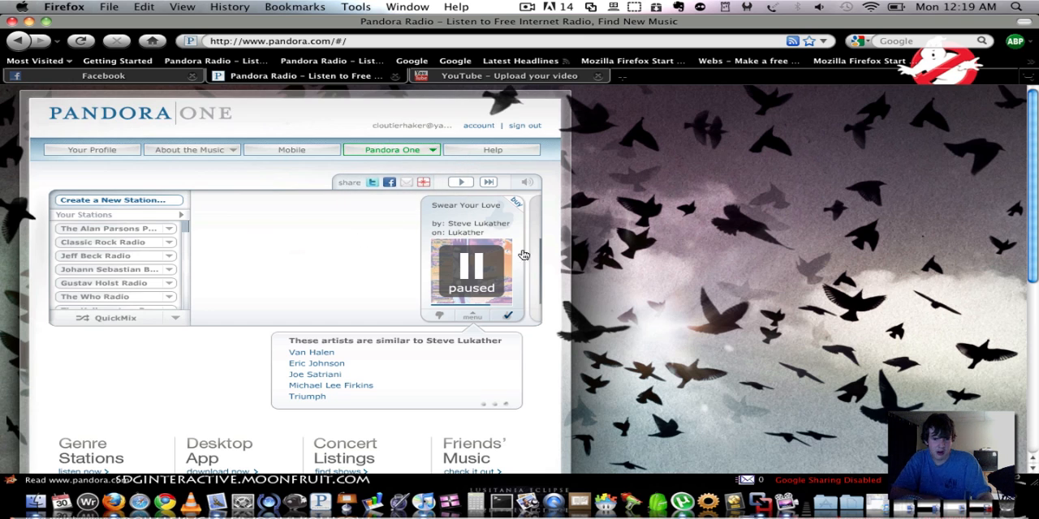
mouse_move(436, 264)
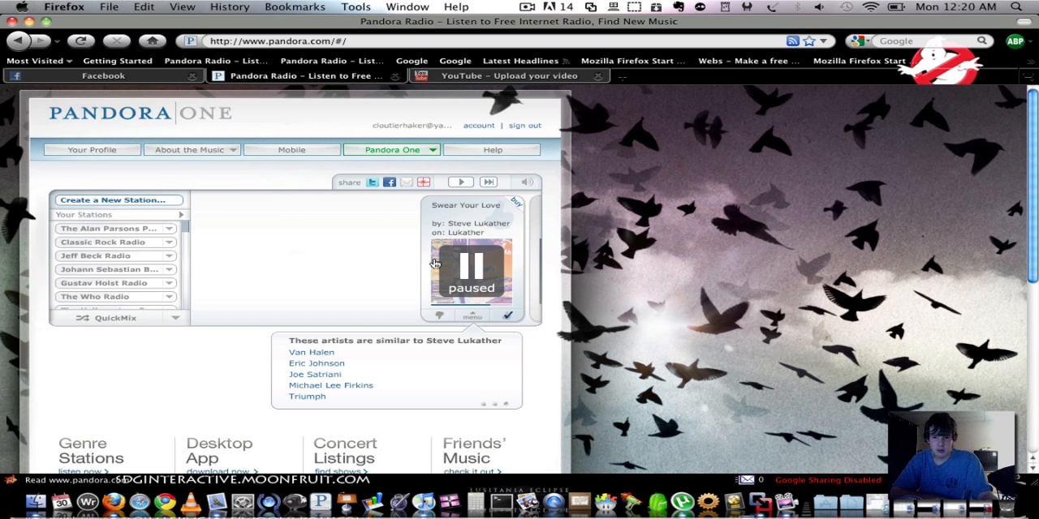
mouse_move(240, 324)
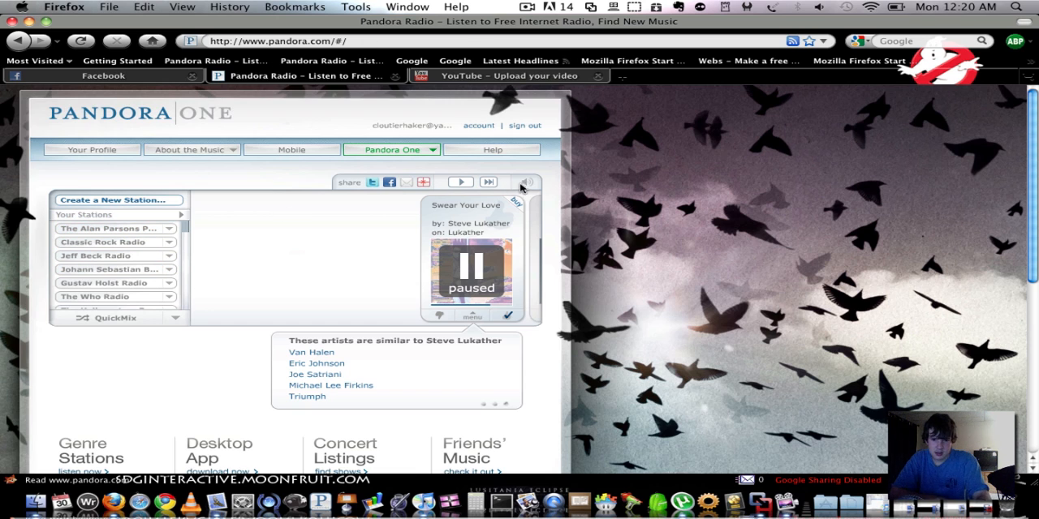
mouse_move(467, 235)
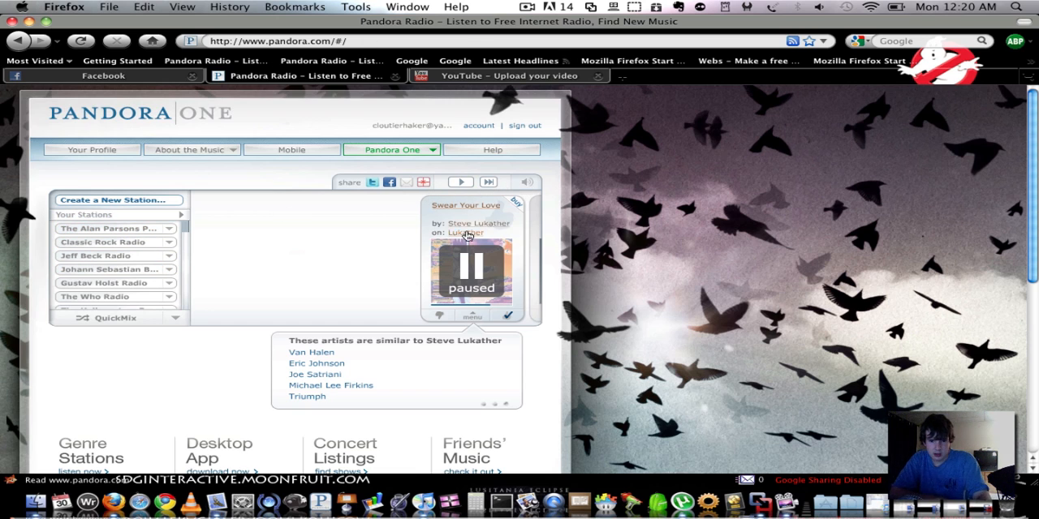
mouse_move(290, 215)
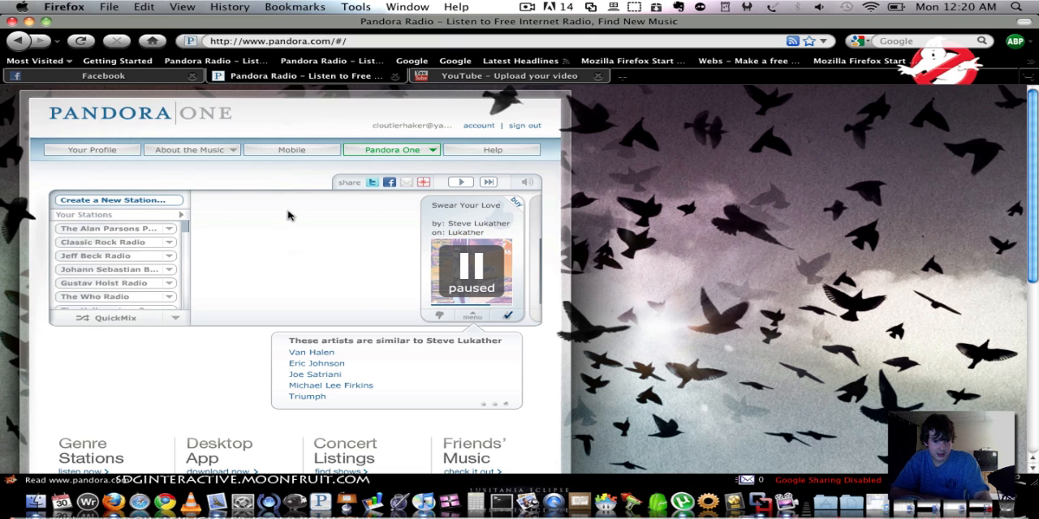
mouse_move(349, 191)
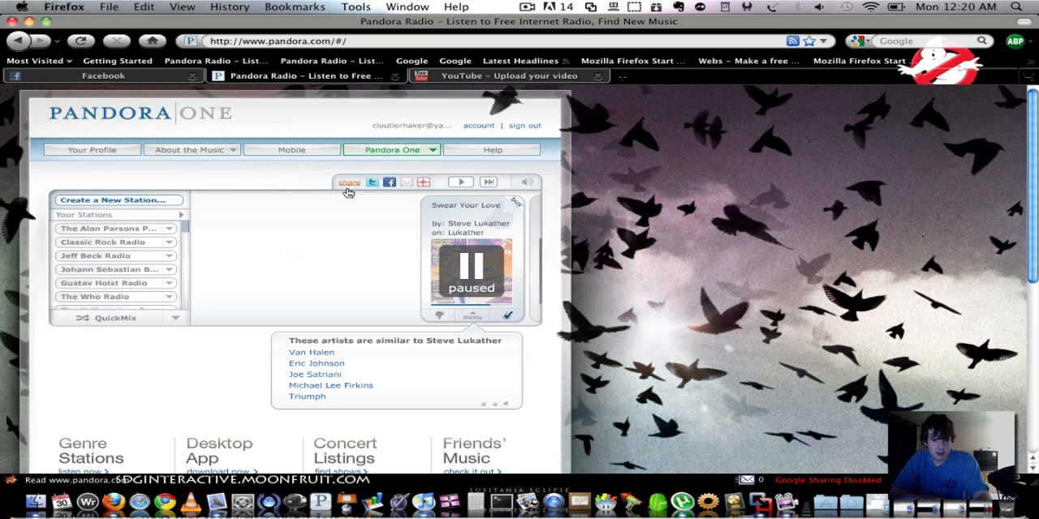
mouse_move(335, 186)
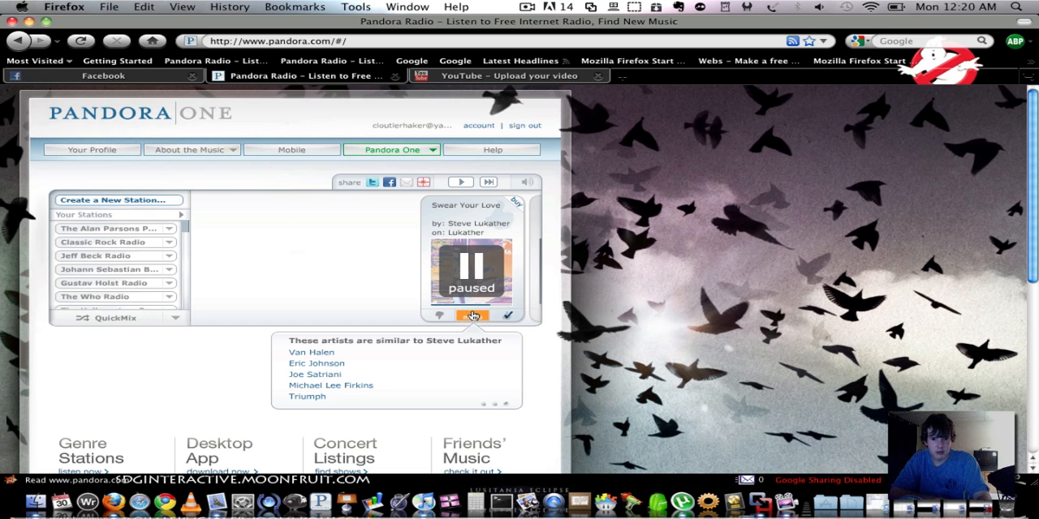
left_click(471, 316)
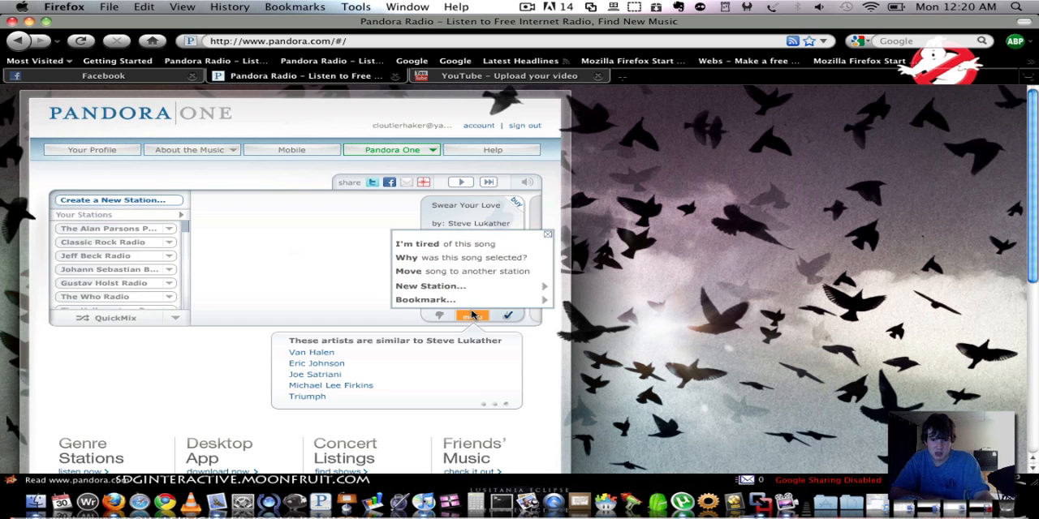
left_click(472, 314)
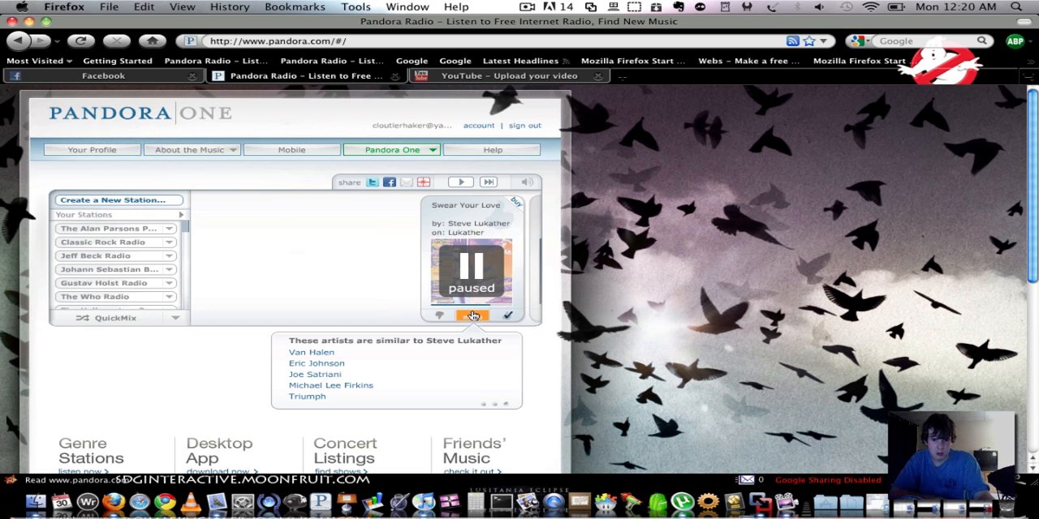
mouse_move(342, 502)
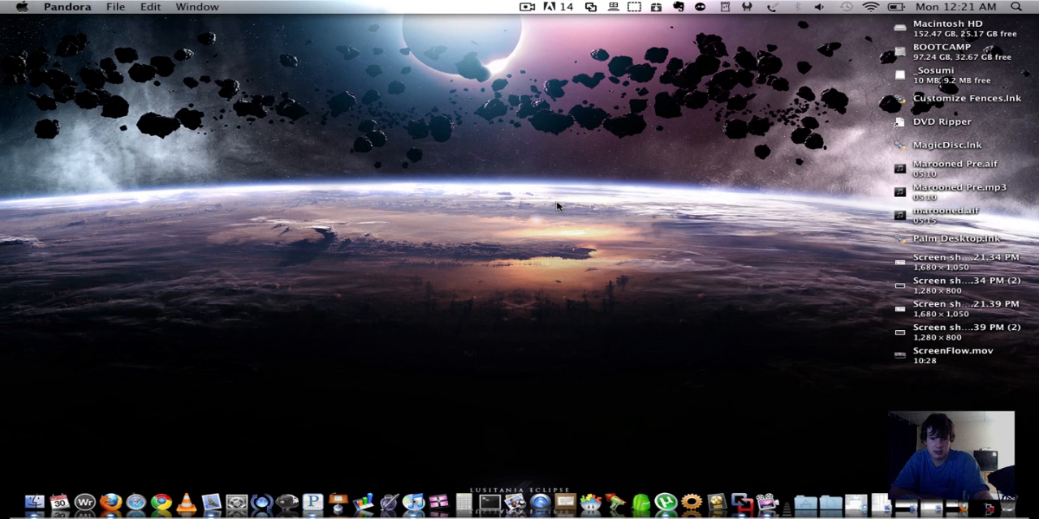
mouse_move(309, 495)
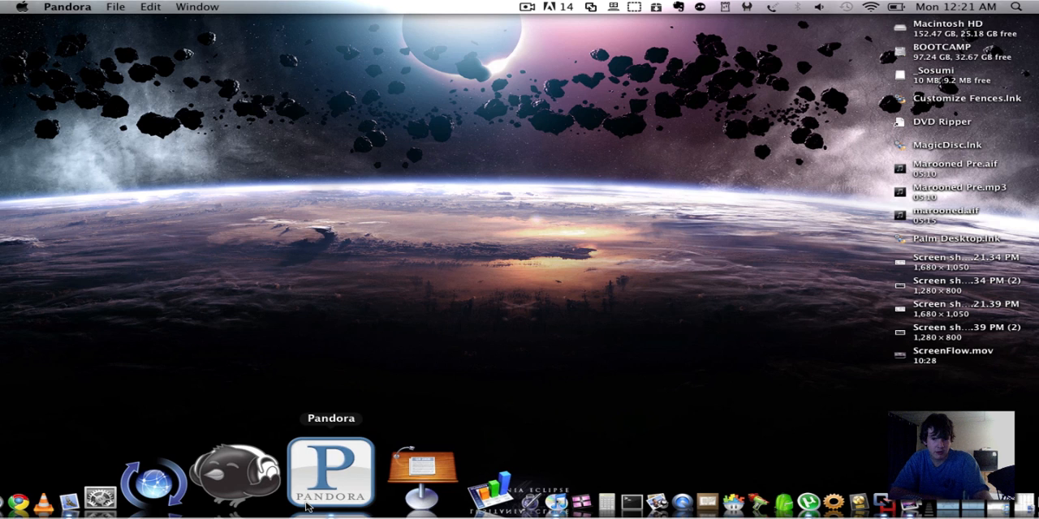
Launch the Pandora One desktop app, then switch back to Firefox
left_click(334, 485)
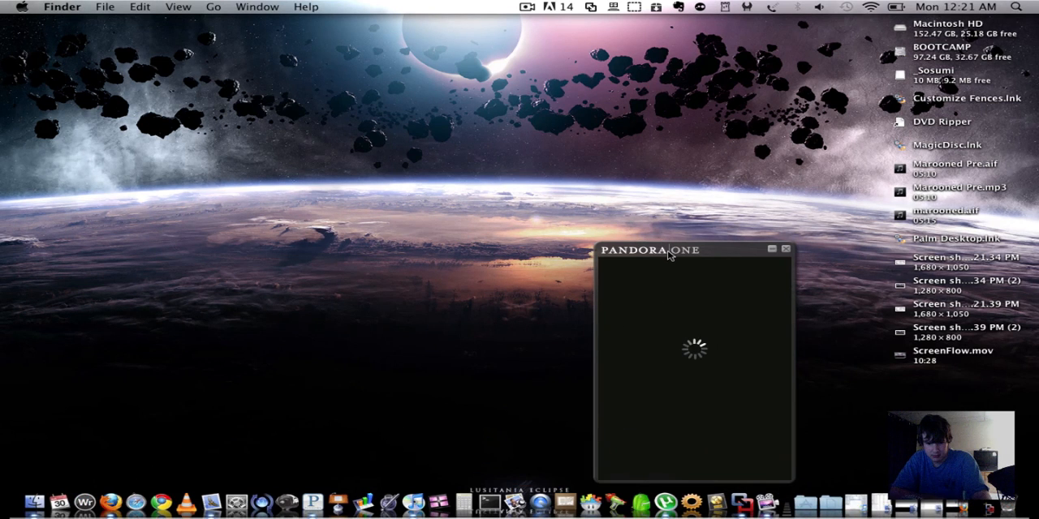
mouse_move(583, 209)
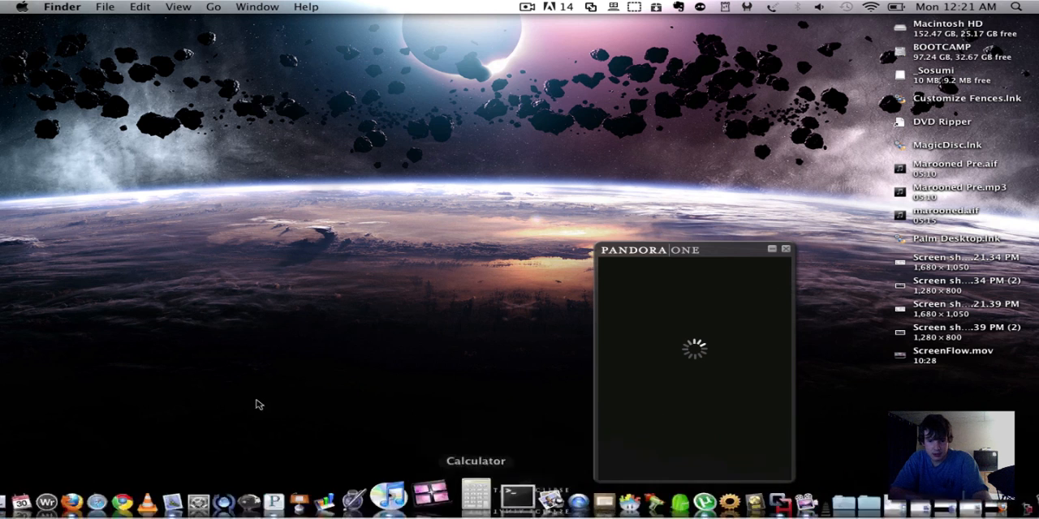
mouse_move(684, 251)
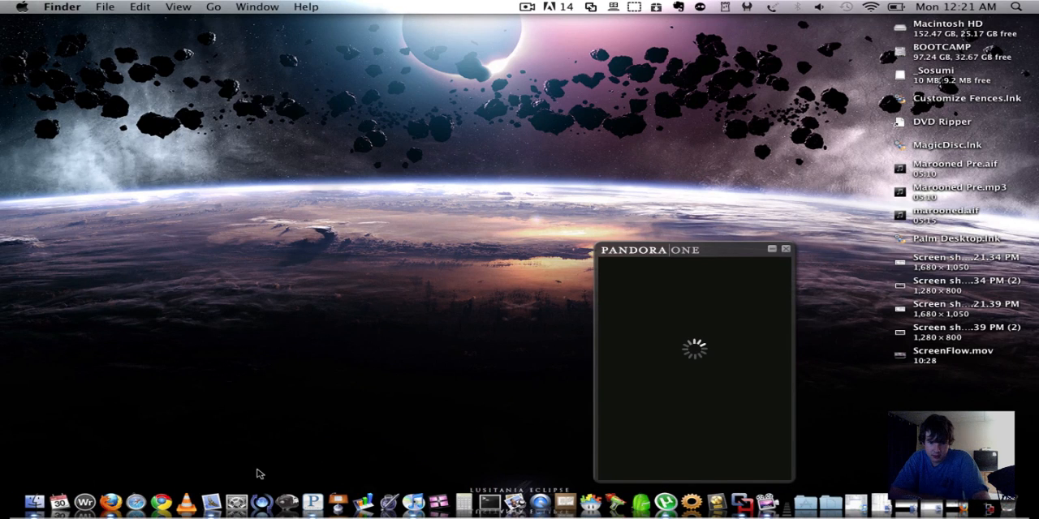
mouse_move(839, 185)
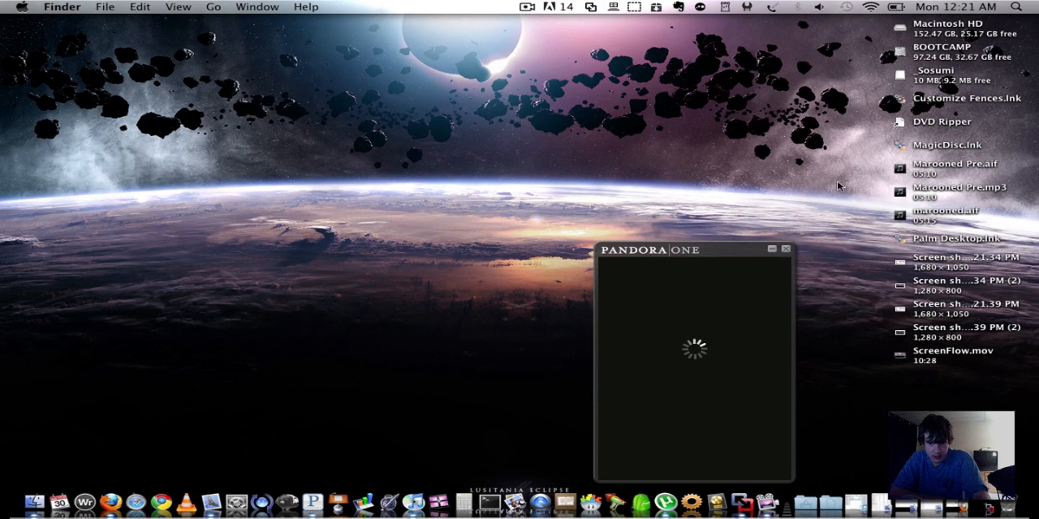
mouse_move(765, 251)
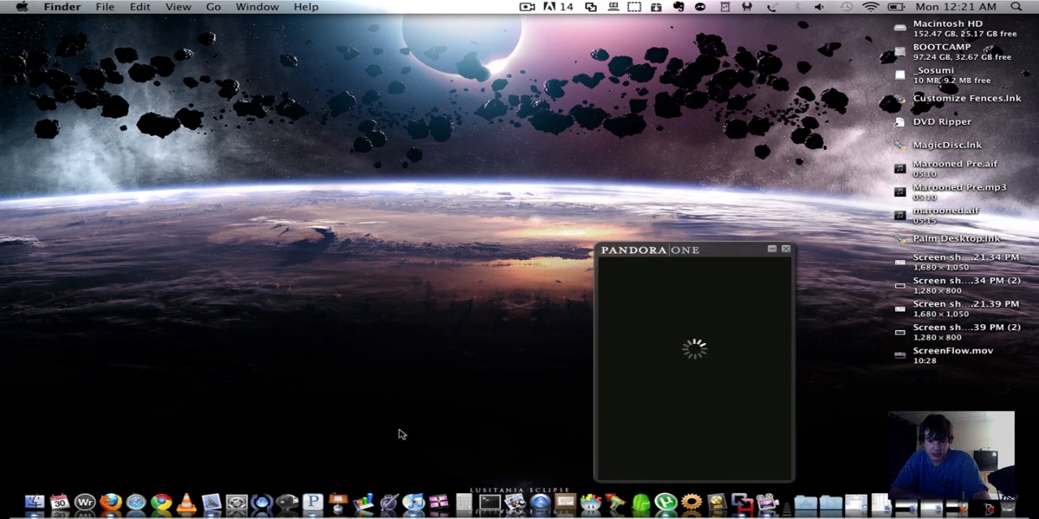
mouse_move(96, 479)
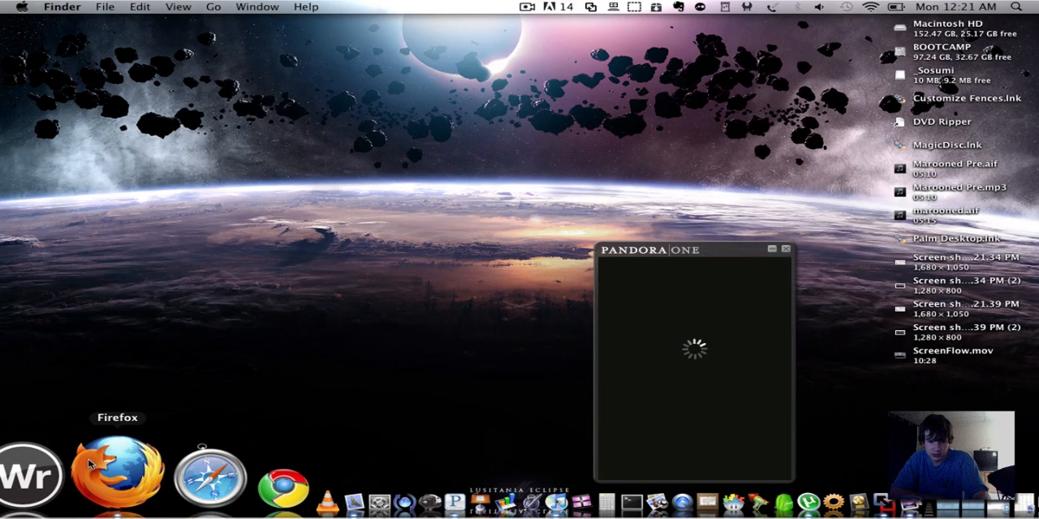
left_click(113, 479)
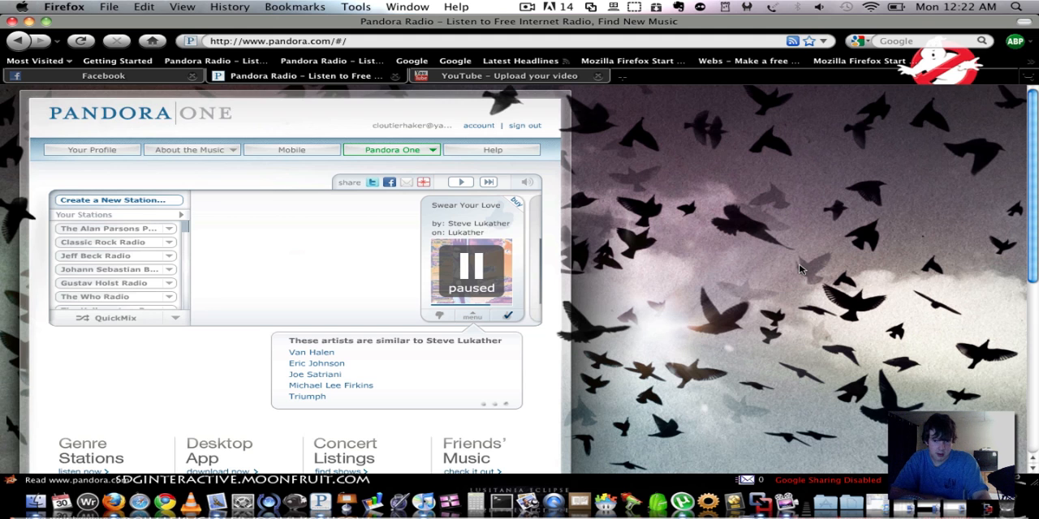
mouse_move(793, 203)
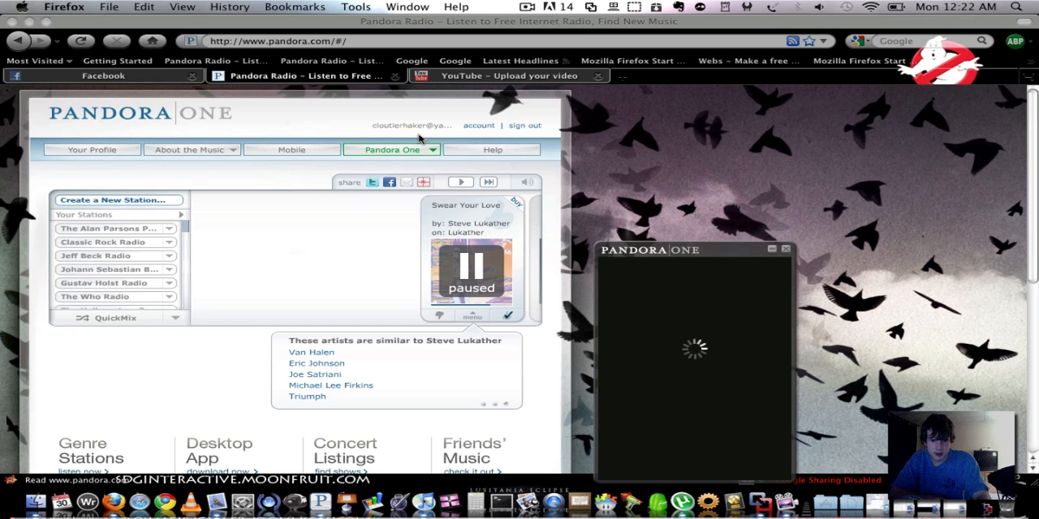
Minimize the loading Pandora One desktop window to reveal the web player
left_click(392, 149)
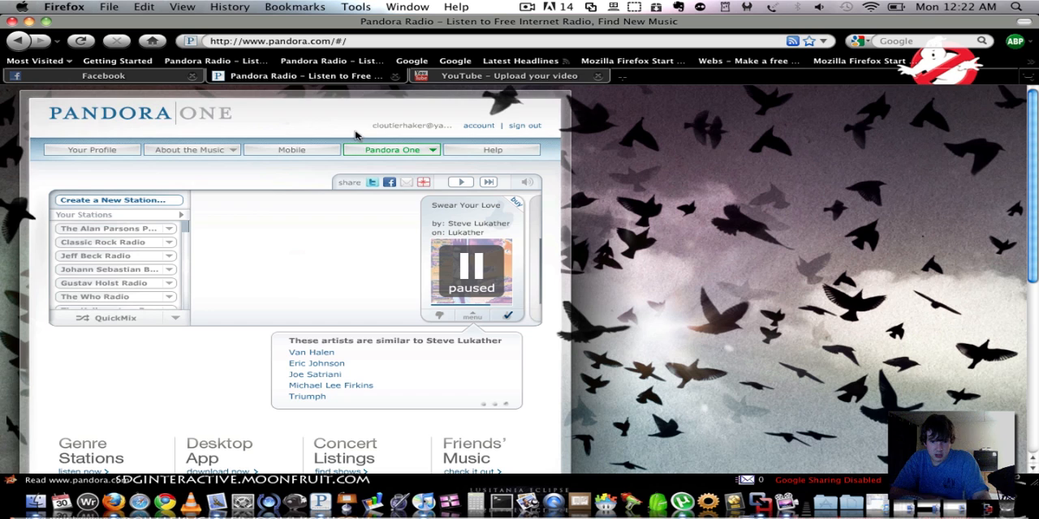
left_click(391, 149)
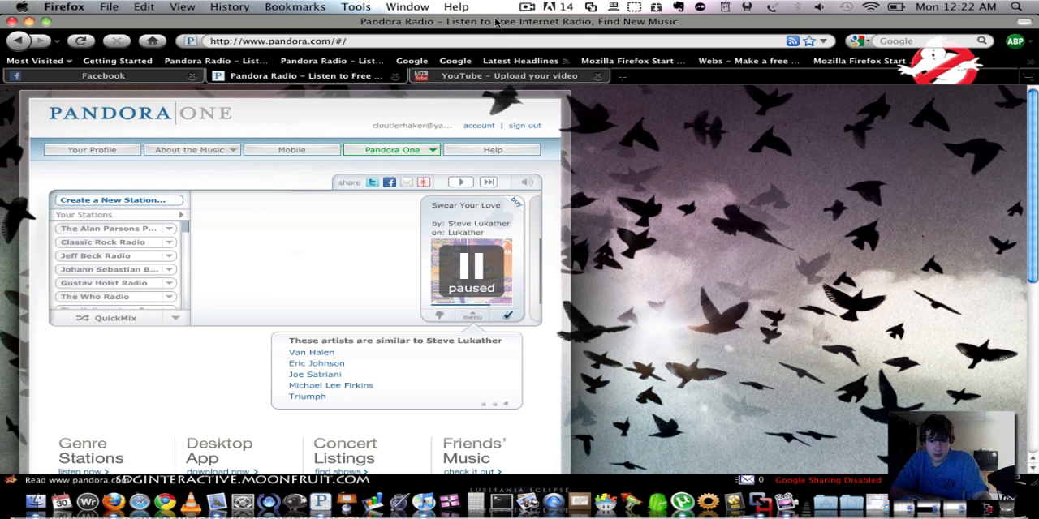
Choose the Owl skin under Custom Skins in the Pandora One menu
left_click(390, 149)
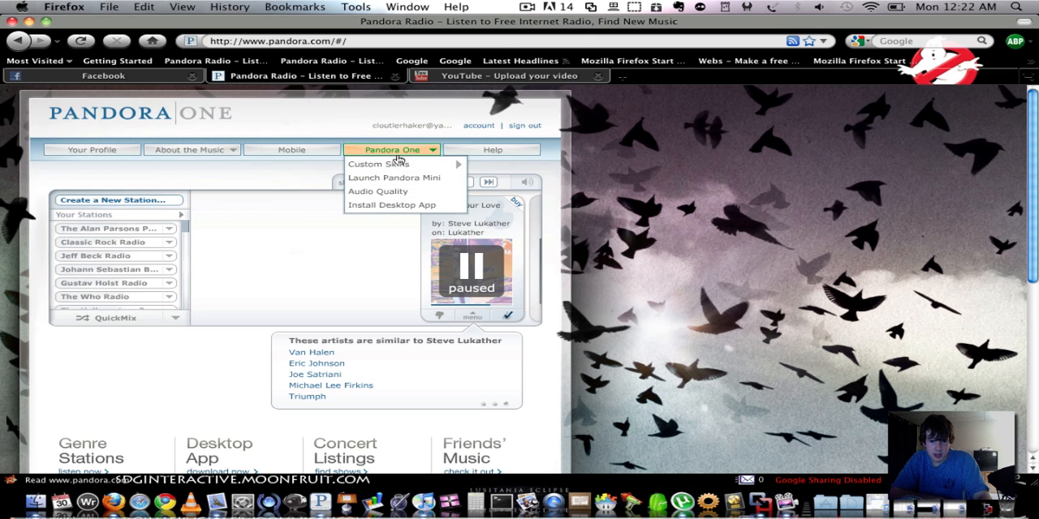
mouse_move(380, 163)
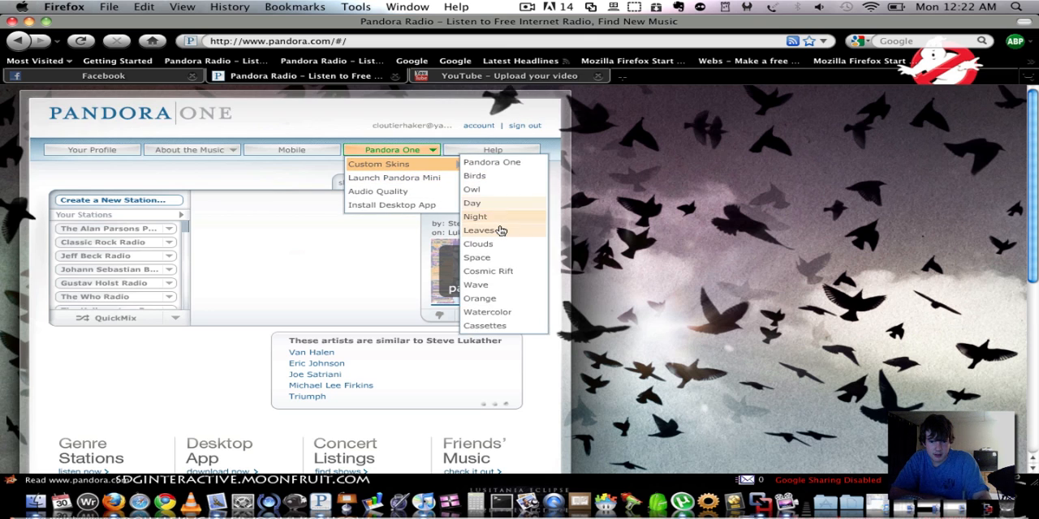
left_click(477, 230)
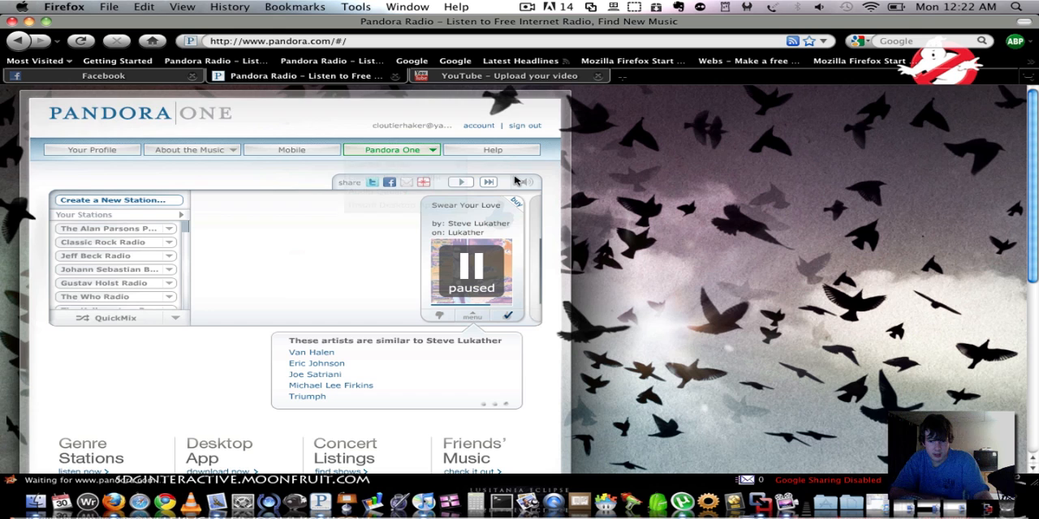
left_click(392, 149)
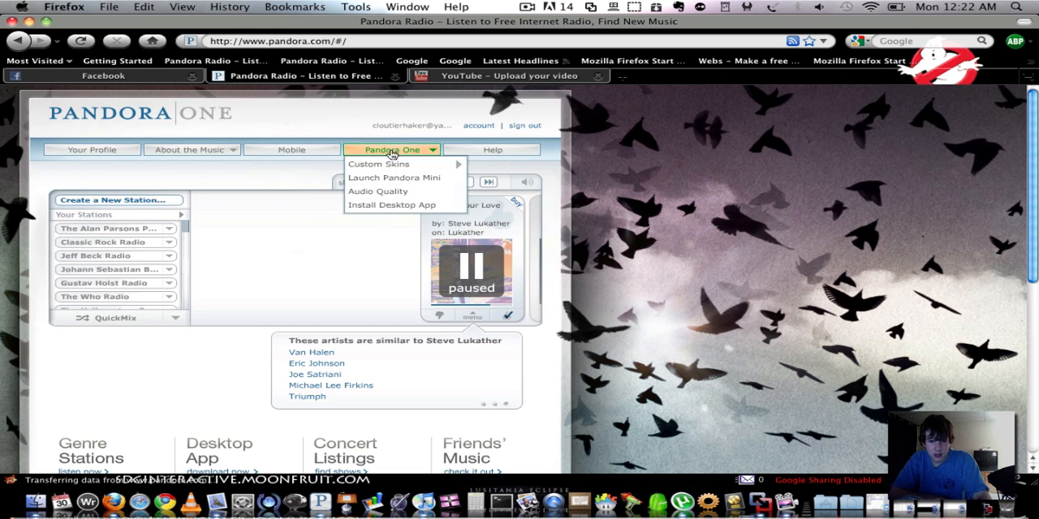
mouse_move(379, 164)
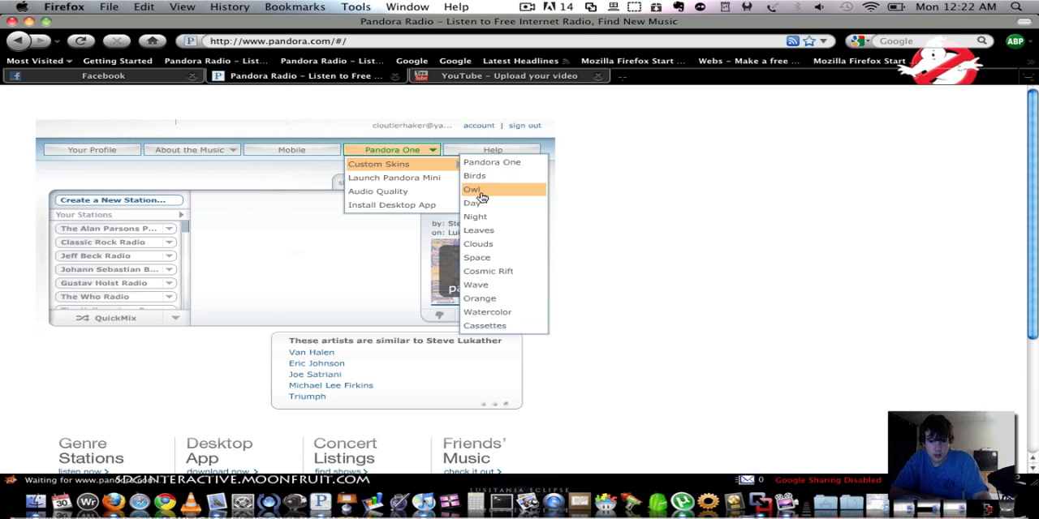
left_click(472, 189)
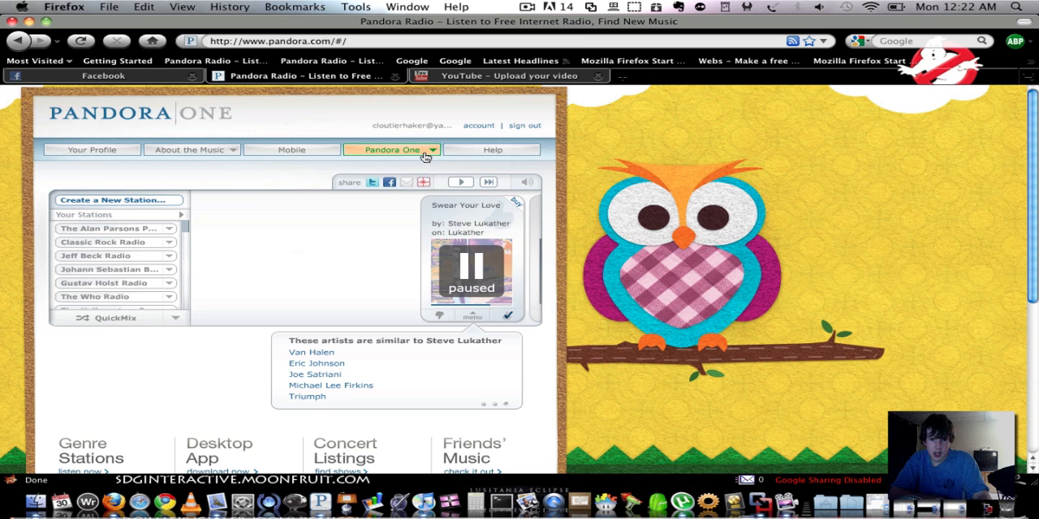
left_click(392, 149)
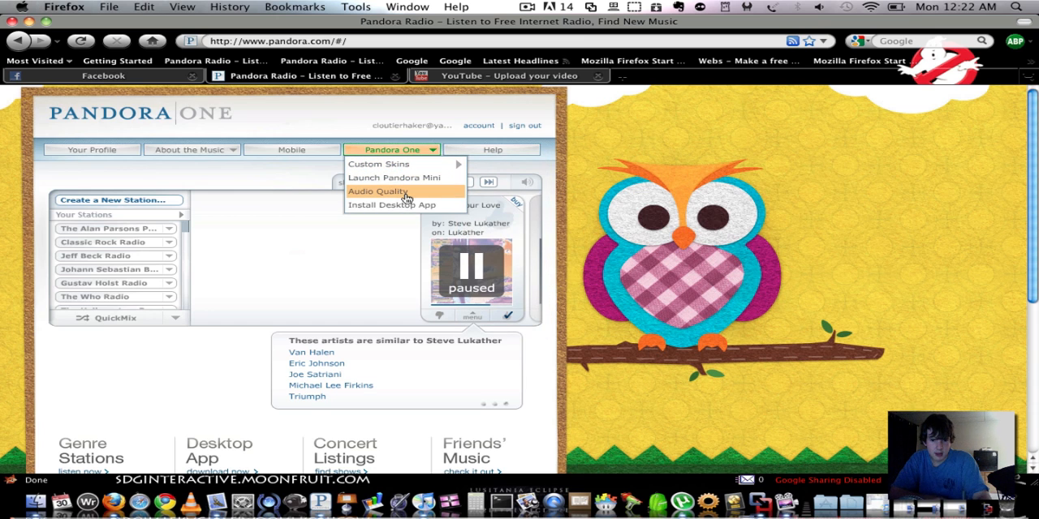
left_click(379, 190)
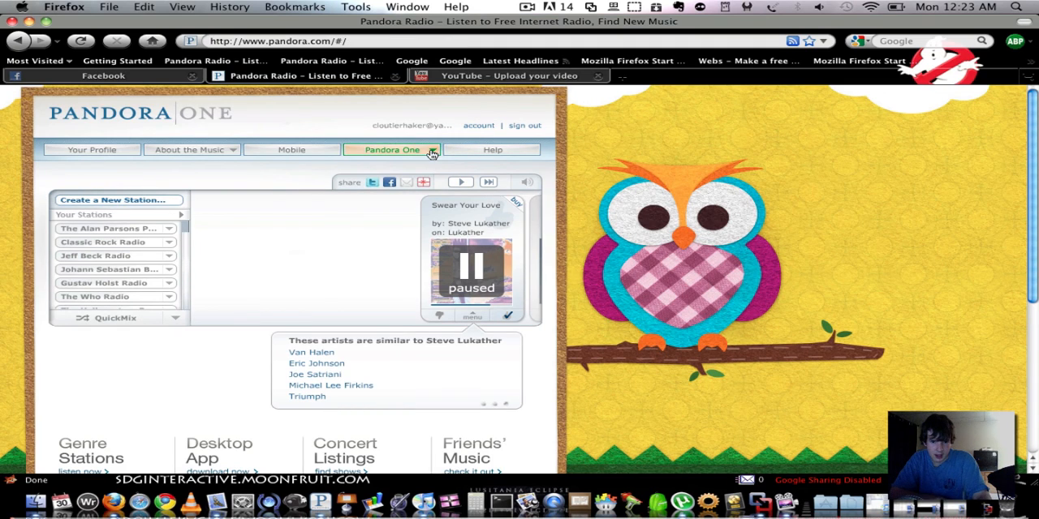
left_click(392, 150)
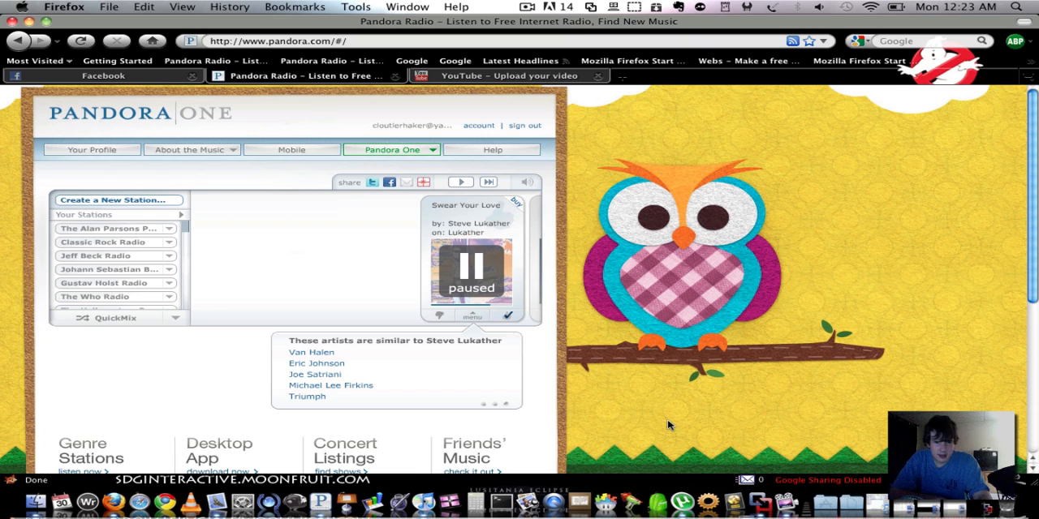
mouse_move(356, 225)
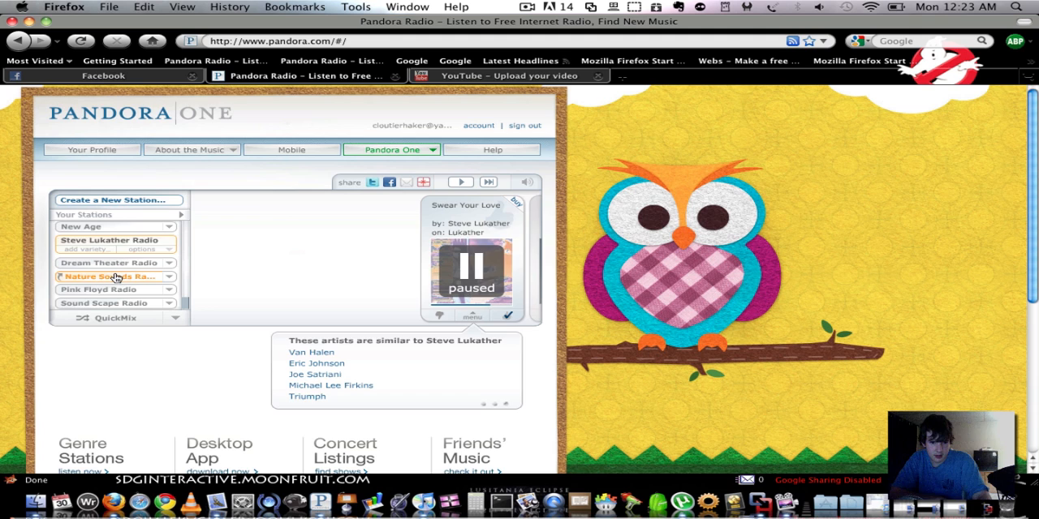
Play the Nature Sounds station, pause Sweet Dreams, and scroll the station list
left_click(110, 277)
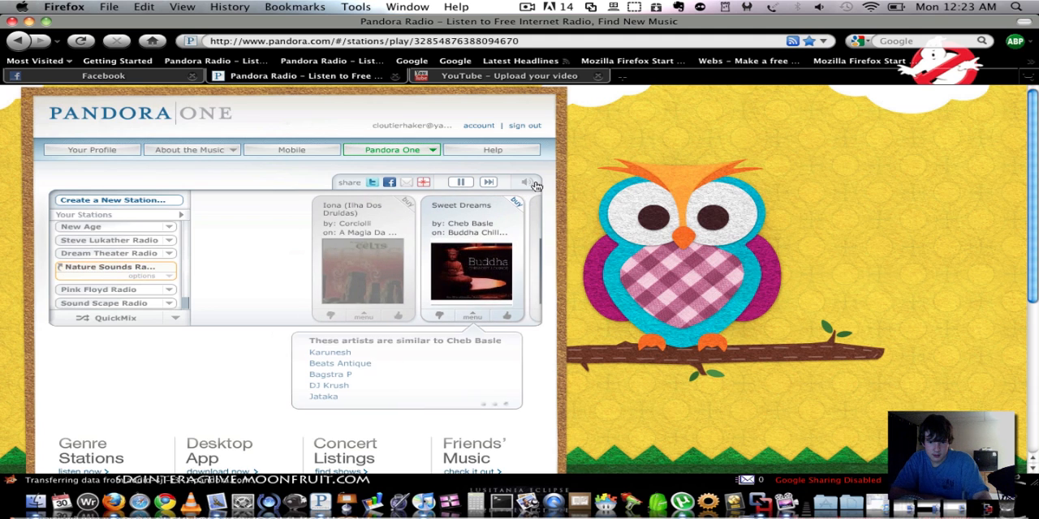
left_click(525, 182)
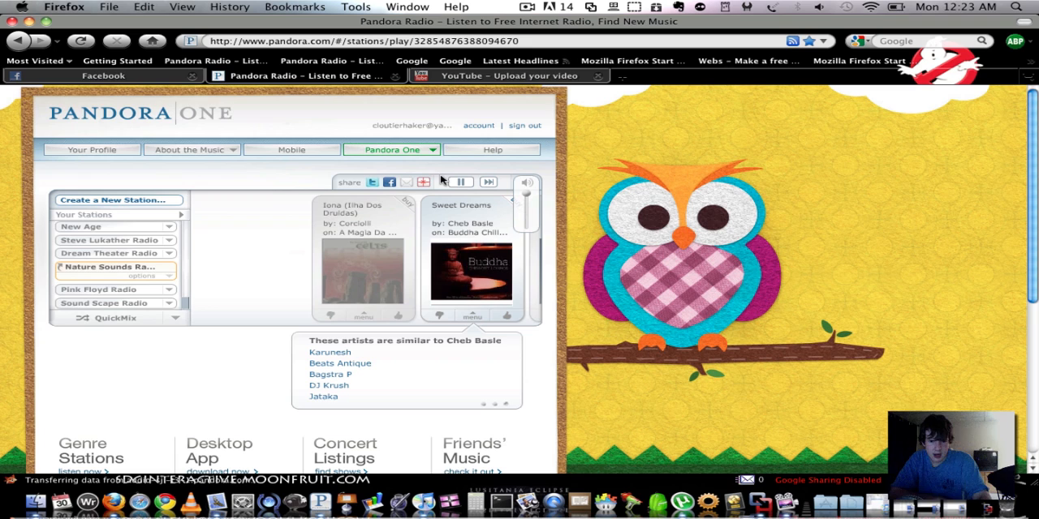
left_click(461, 182)
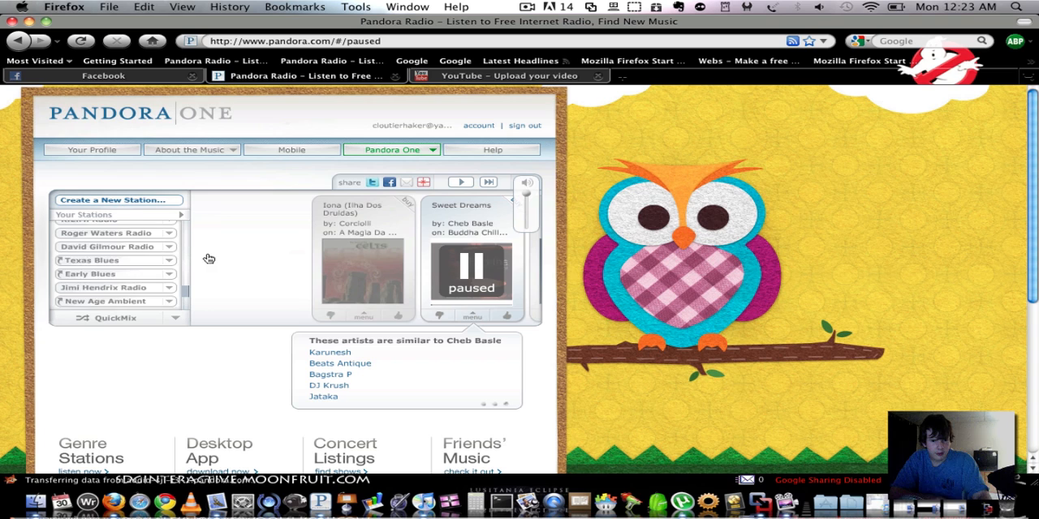
scroll("down", 3)
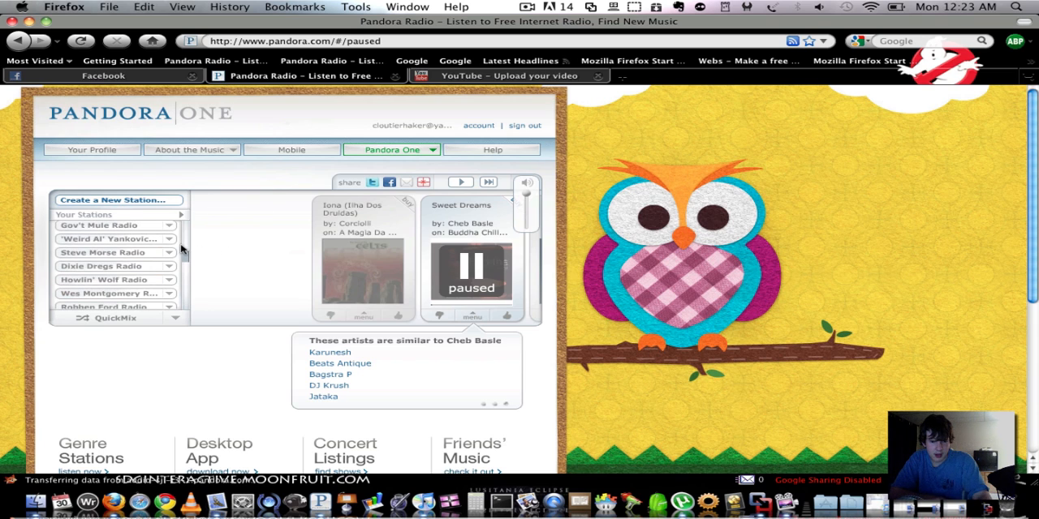
scroll("down", 3)
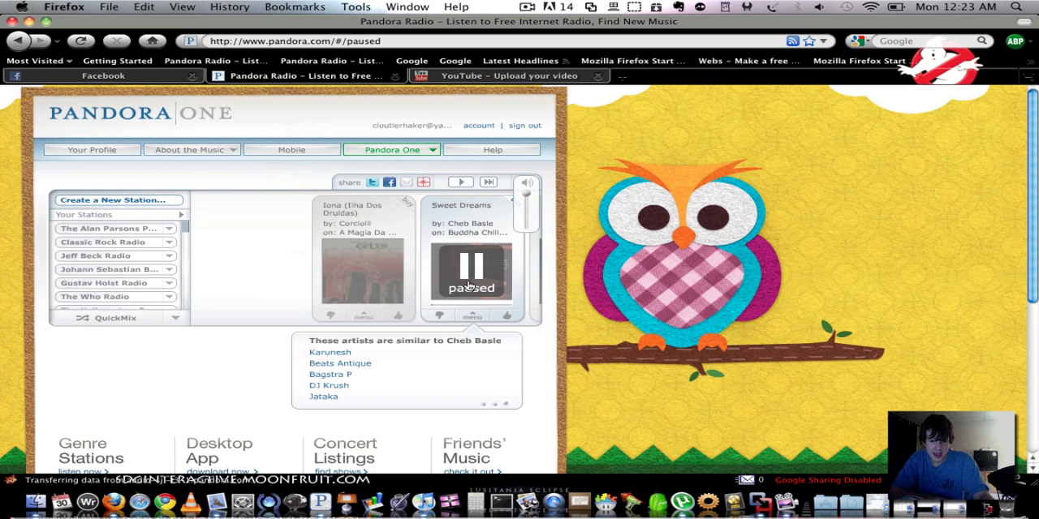
mouse_move(403, 194)
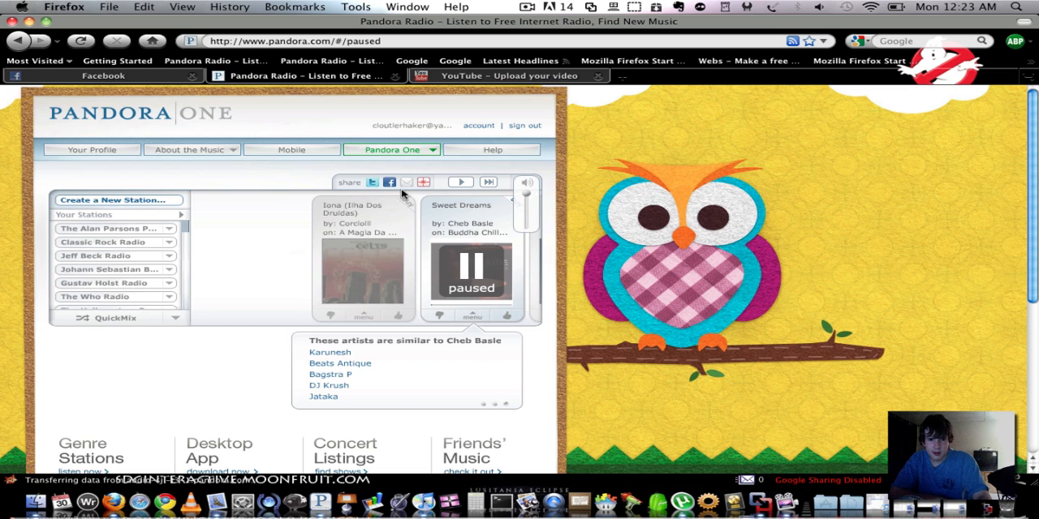
mouse_move(346, 173)
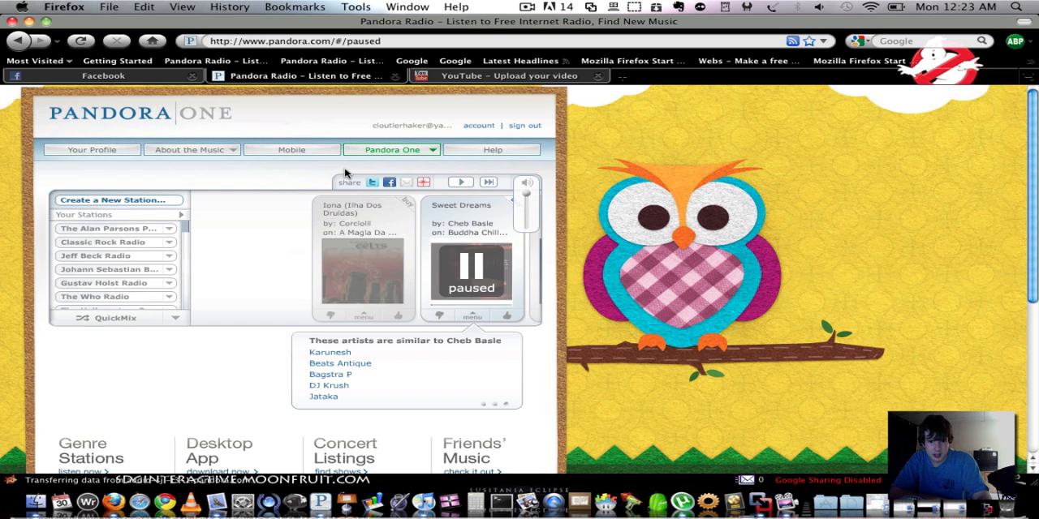
left_click(392, 149)
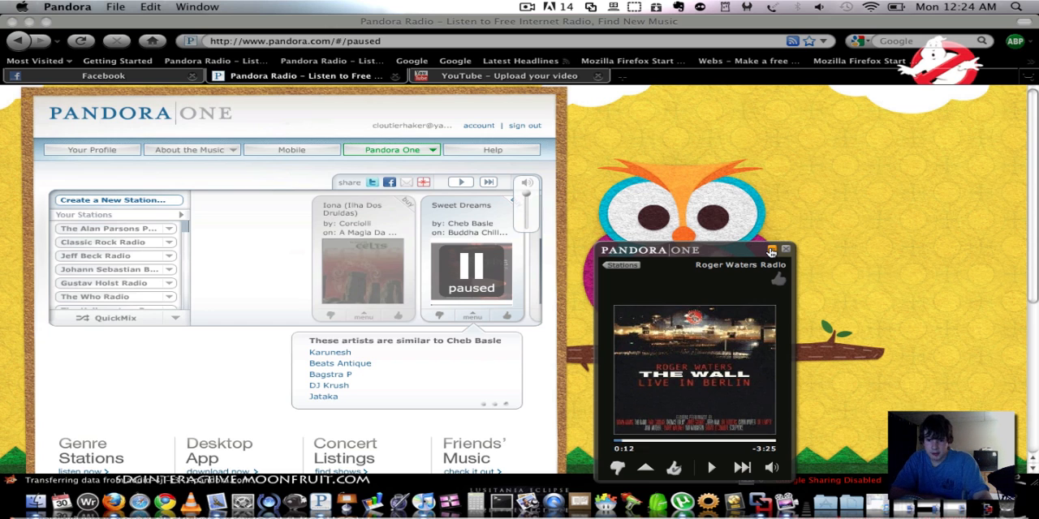
Minimize the Pandora One desktop window playing Roger Waters Radio
left_click(772, 250)
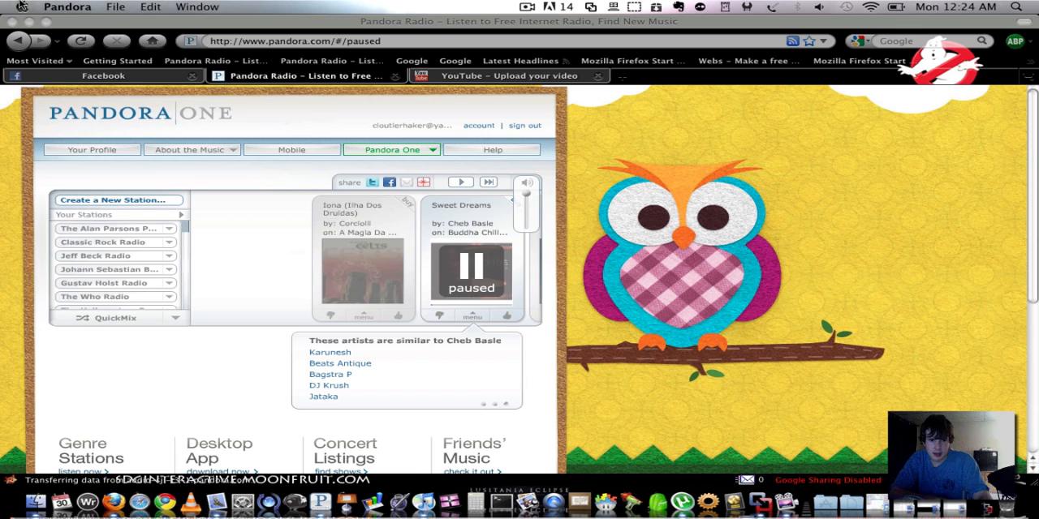
mouse_move(39, 32)
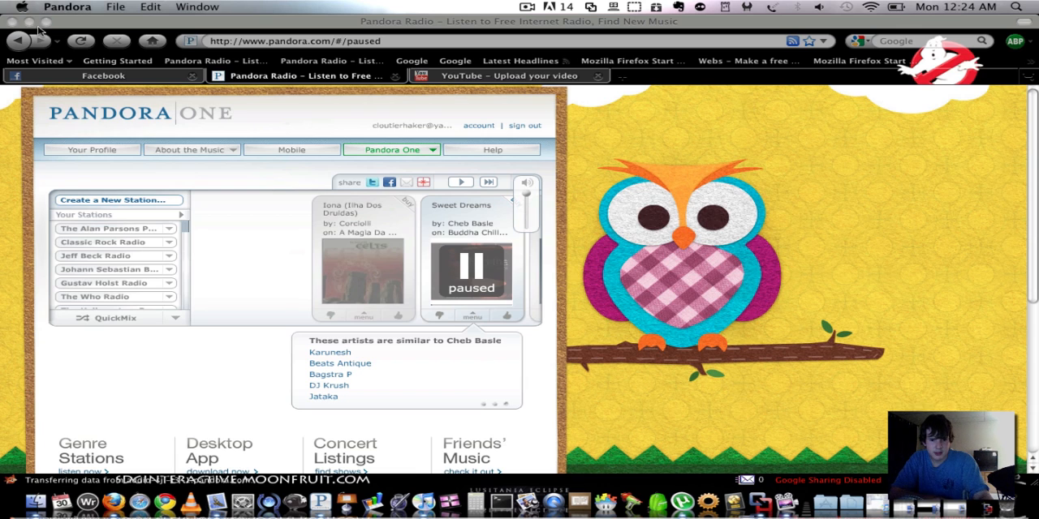